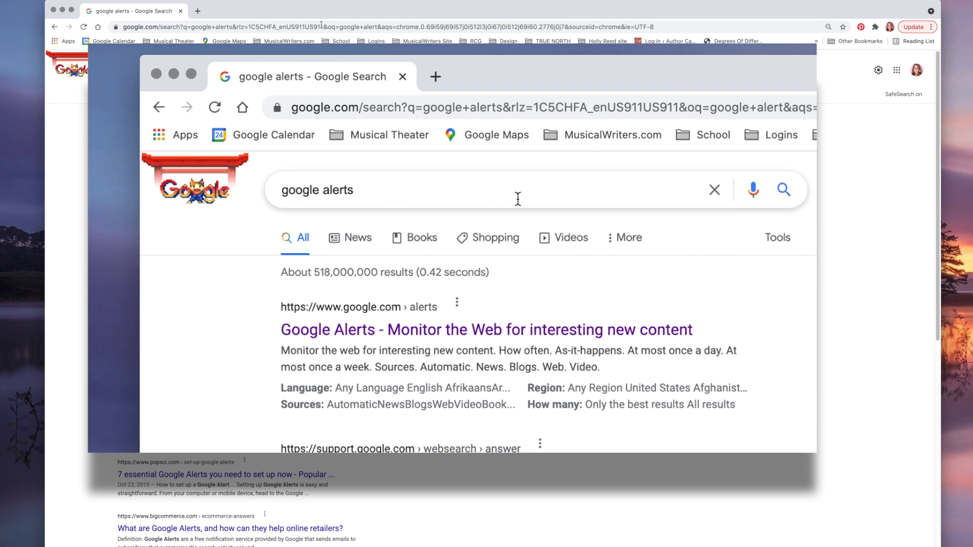
pyautogui.moveTo(613, 337)
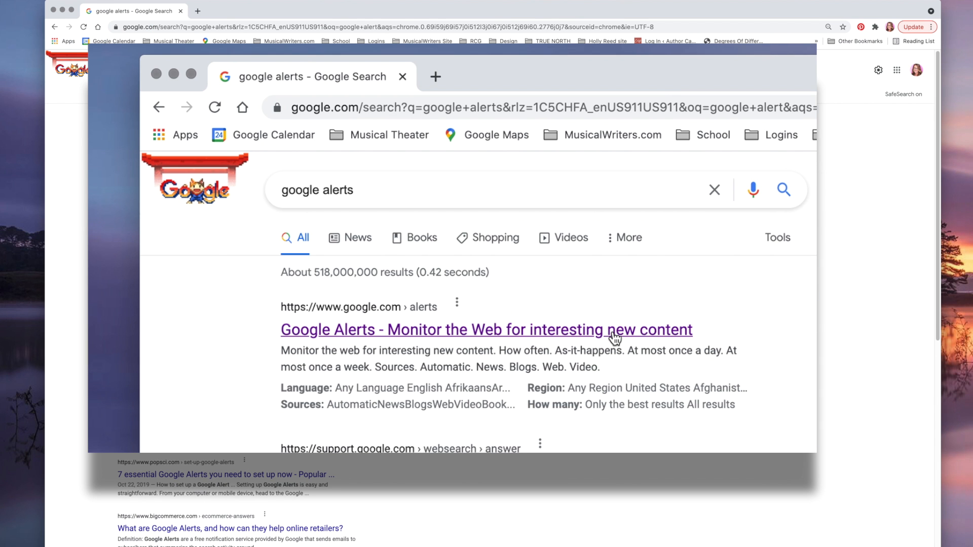
# Open the 'Google Alerts - Monitor the Web for interesting new content' search result.
pyautogui.click(486, 329)
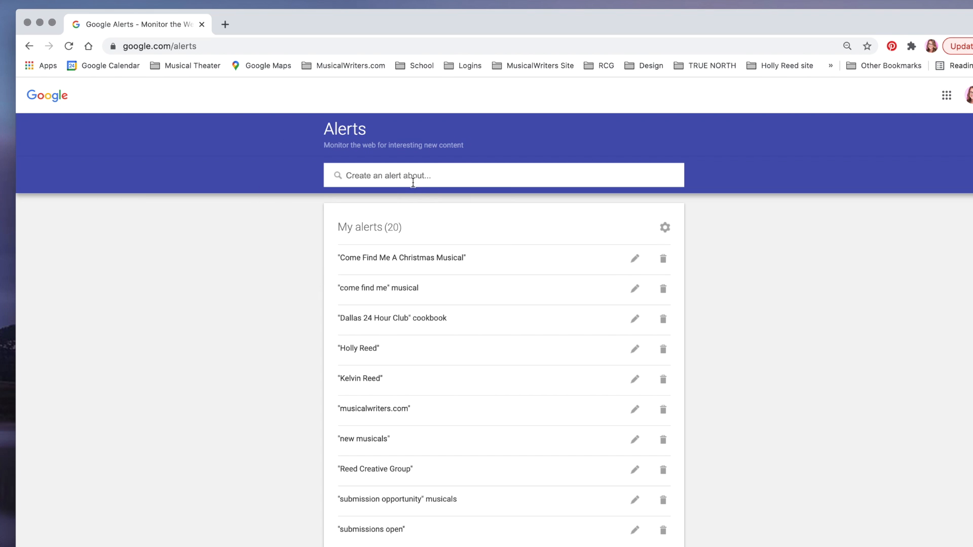
# Create a new alert for the topic 'northern lights' and bring up its settings.
pyautogui.click(502, 175)
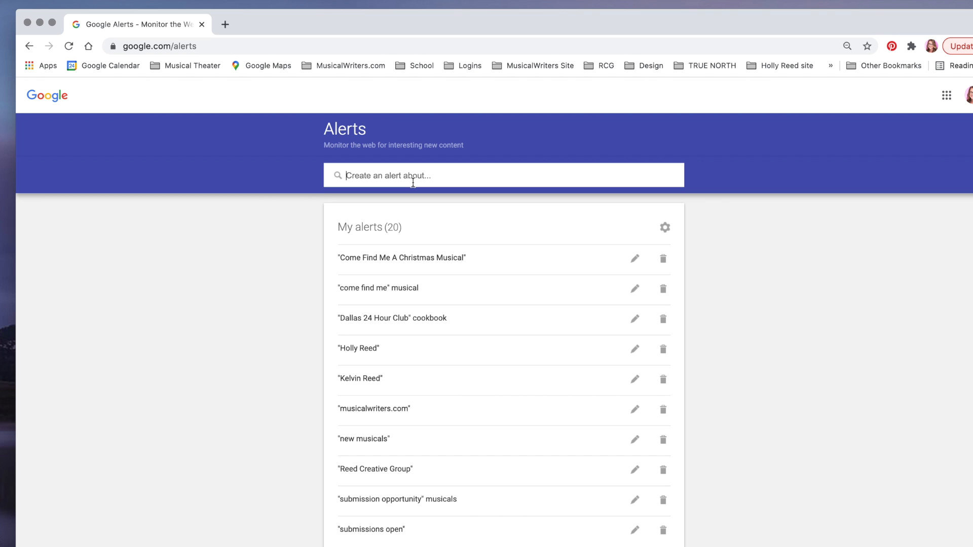
pyautogui.write('northern lights')
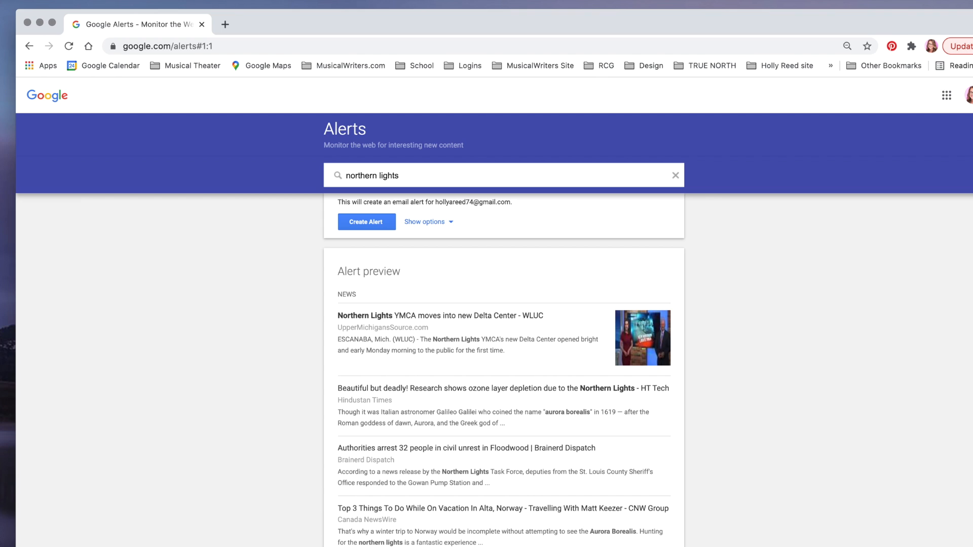
pyautogui.moveTo(468, 394)
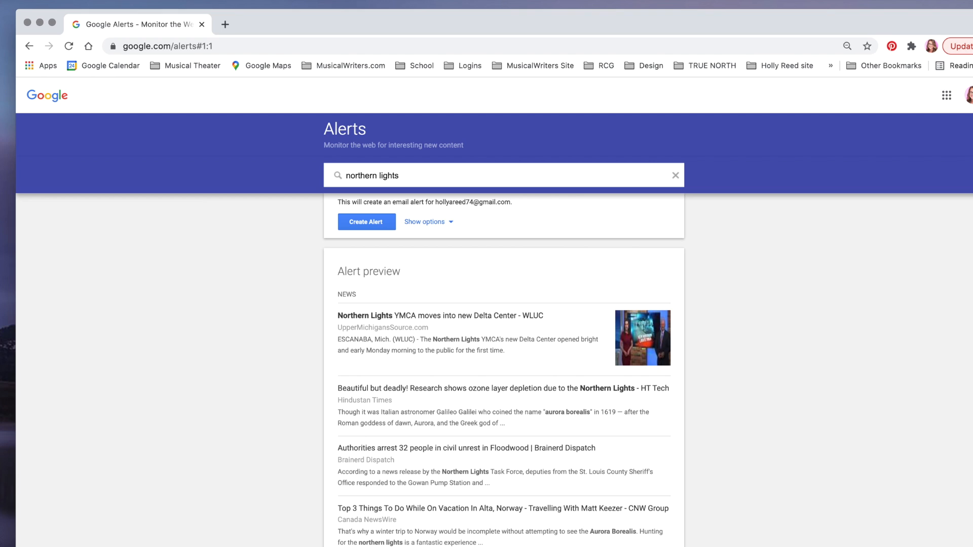
pyautogui.moveTo(477, 214)
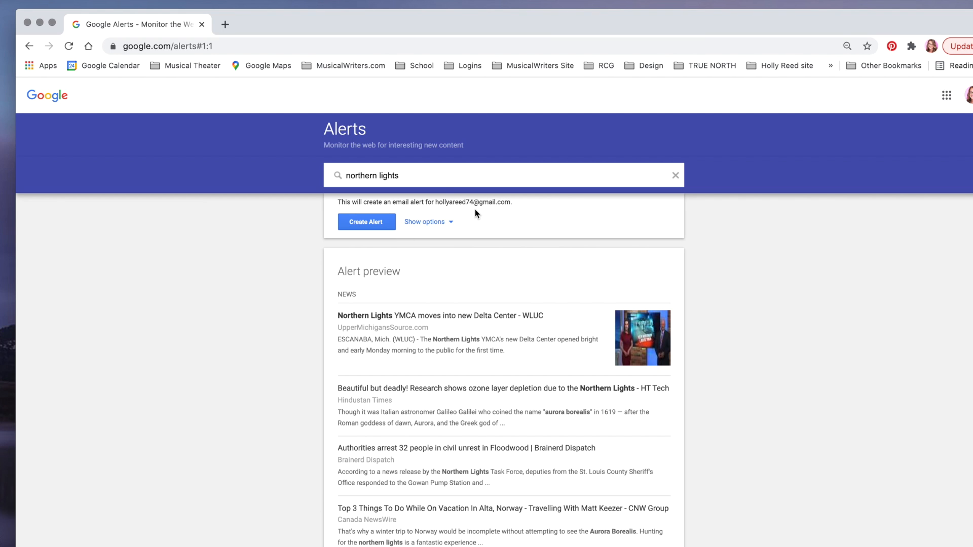
pyautogui.click(366, 222)
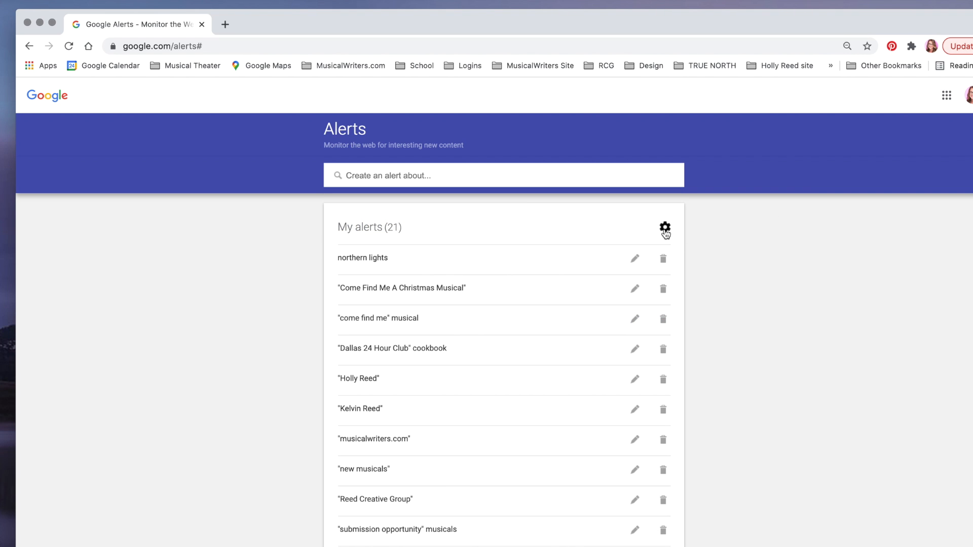
pyautogui.click(664, 227)
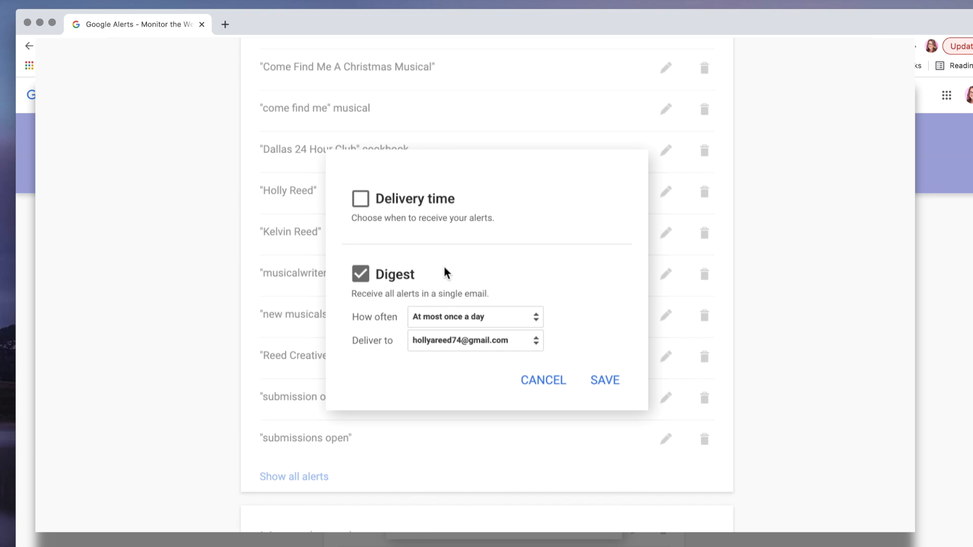
pyautogui.moveTo(439, 254)
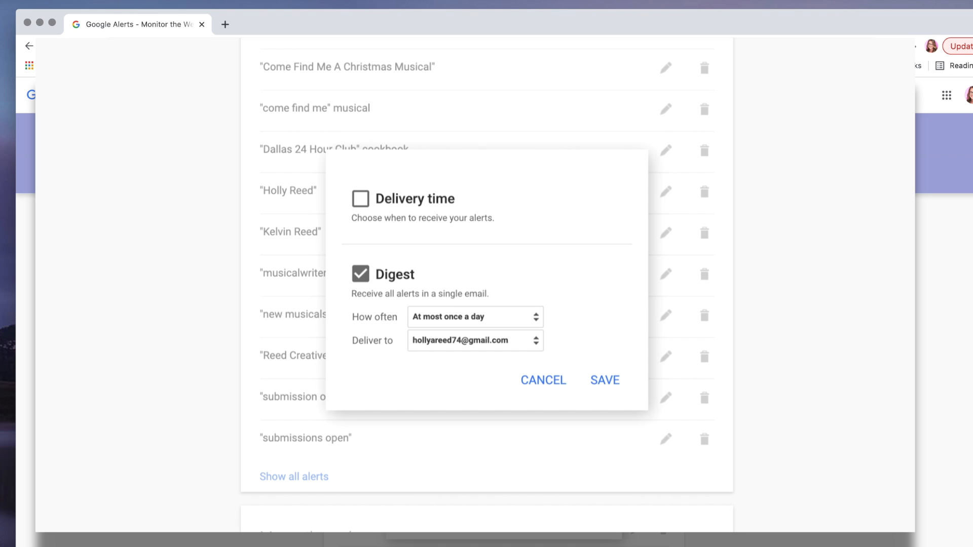
pyautogui.moveTo(326, 223)
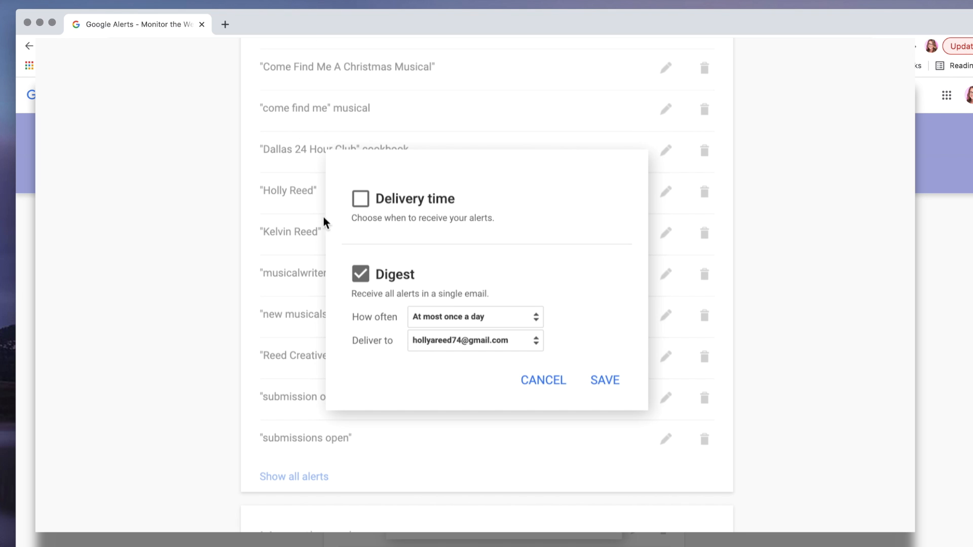
# Set digest delivery to 'At most once a day', sent to the existing gmail address.
pyautogui.click(475, 316)
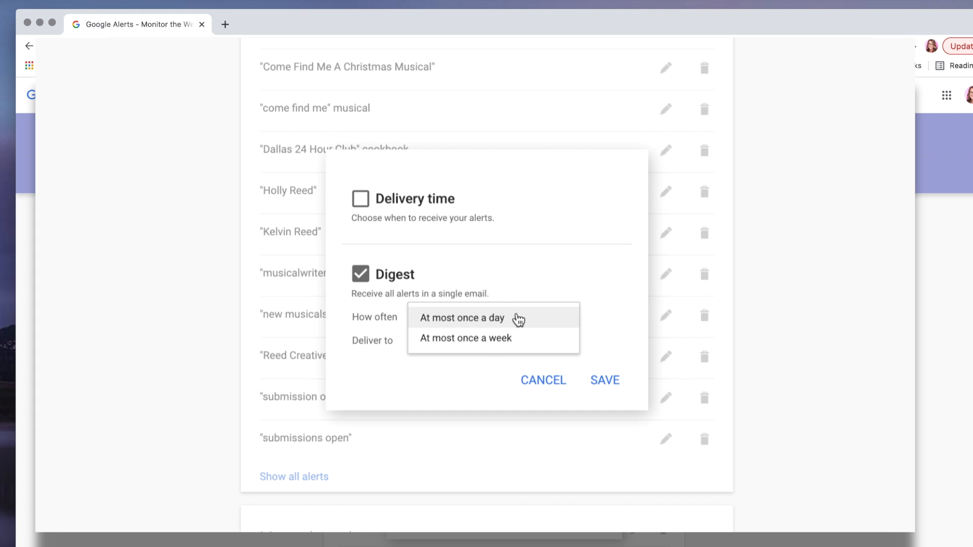
pyautogui.click(461, 318)
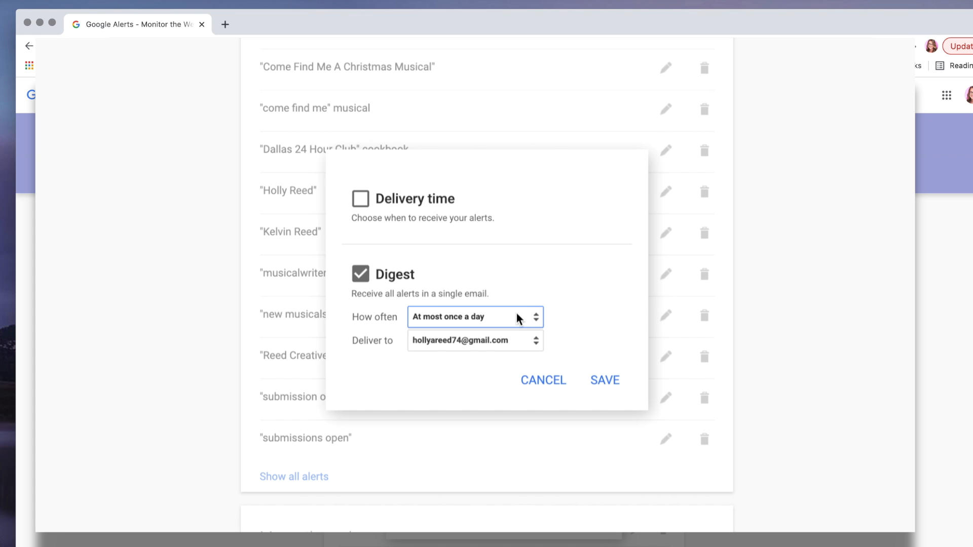
pyautogui.click(475, 340)
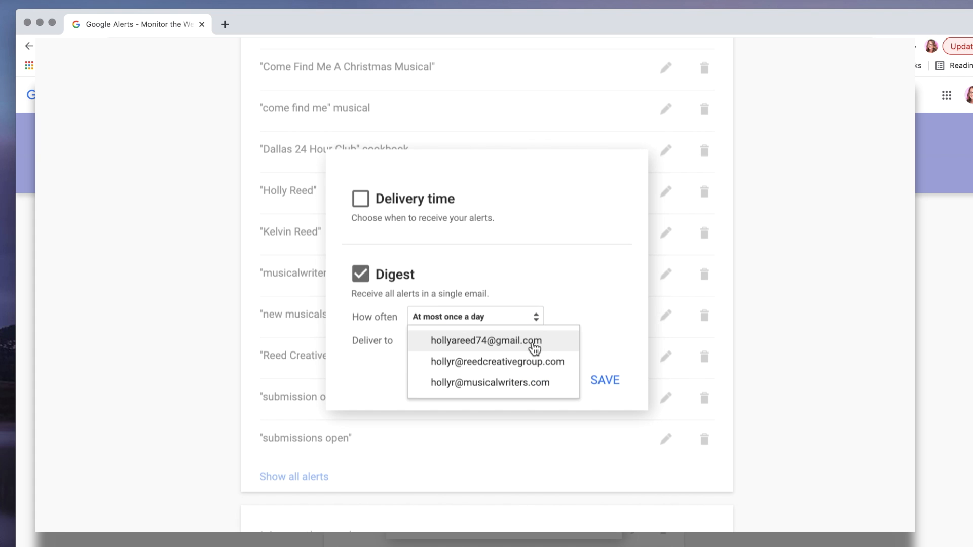
pyautogui.click(486, 340)
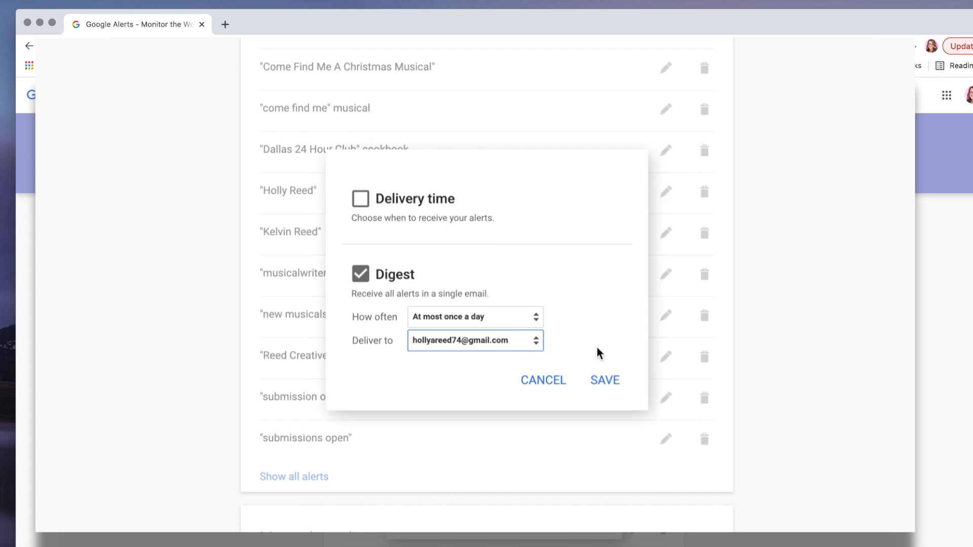